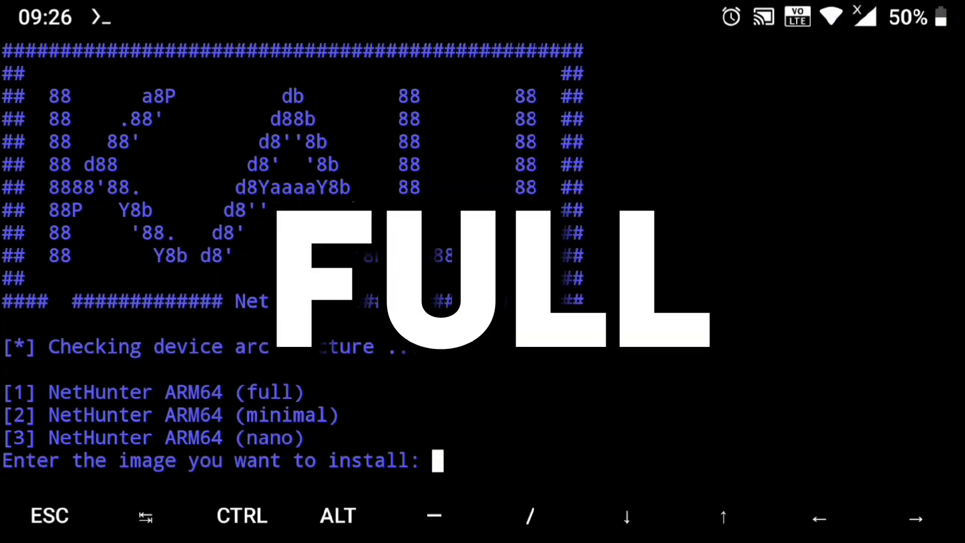
- Install the nano NetHunter ARM64 image (option 3) and delete the downloaded rootfs afterwards
{"action": "type", "text": "3"}
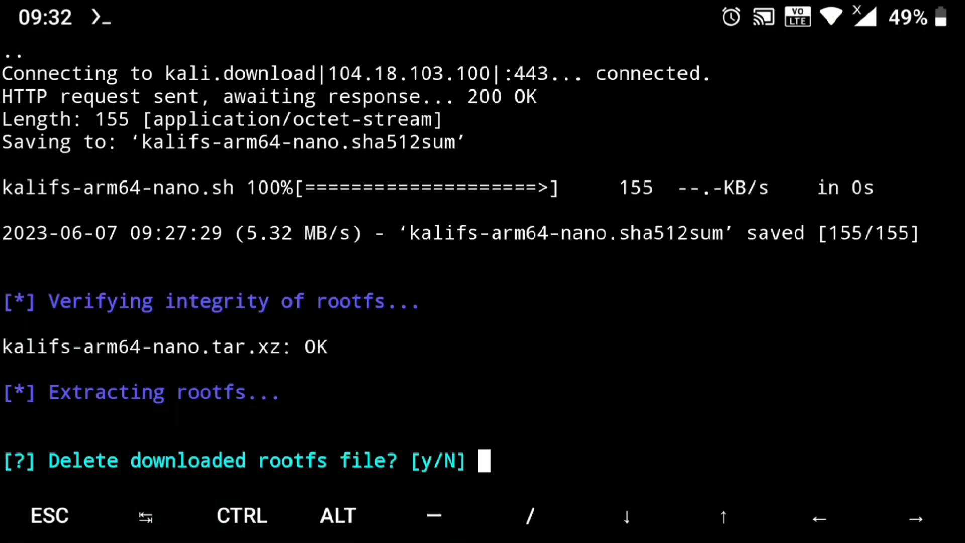
{"action": "type", "text": "y"}
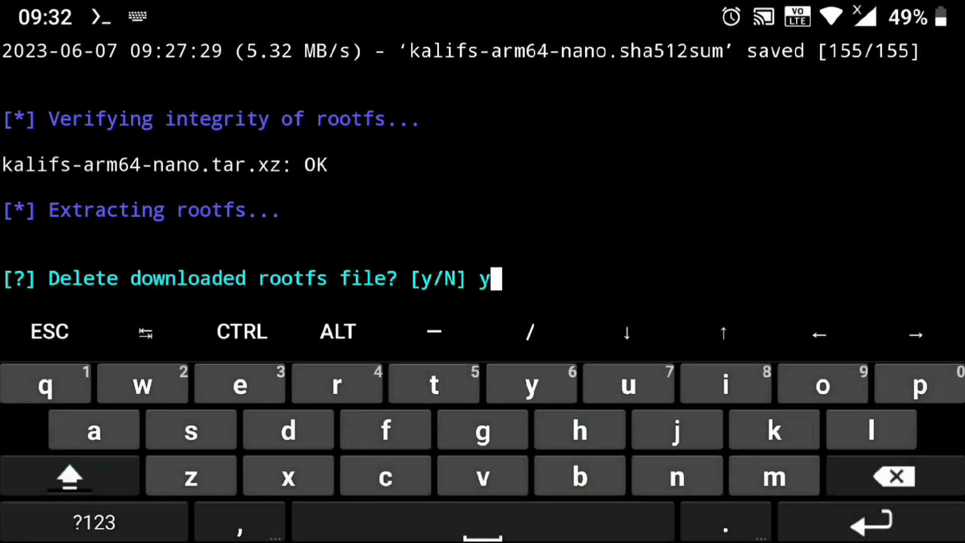
{"action": "key", "text": "Return"}
{"action": "type", "text": "termux-setup-storage"}
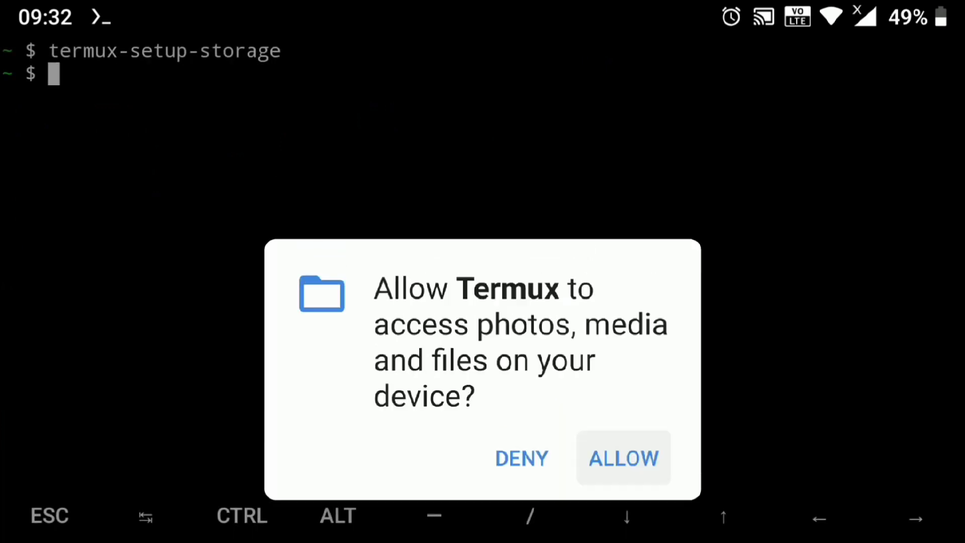
- Allow Termux access to device storage via the termux-setup-storage permission dialog
{"action": "left_click", "coordinate": [623, 458]}
{"action": "type", "text": "sudo apt update"}
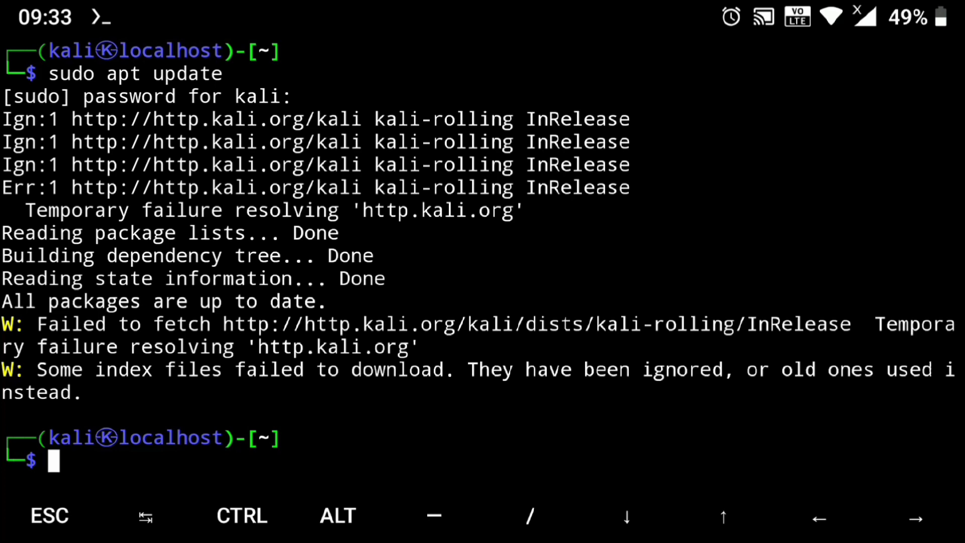
- Edit /etc/resolv.conf with sudo nano and add 'nameserver 8.8.8.8' at the bottom
{"action": "type", "text": "sudo nano /etc/resolv.conf"}
{"action": "type", "text": "nam"}
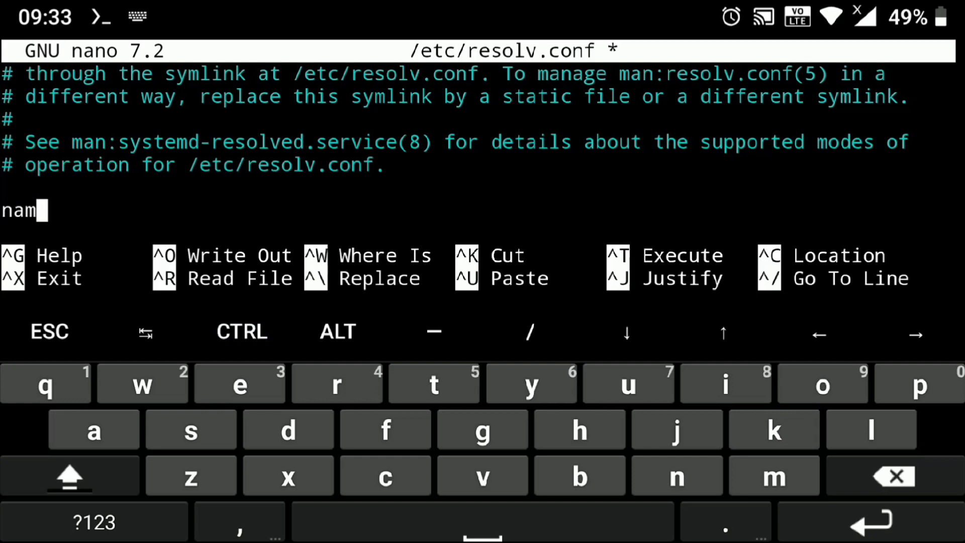
{"action": "type", "text": "eserver   8.8.8.8"}
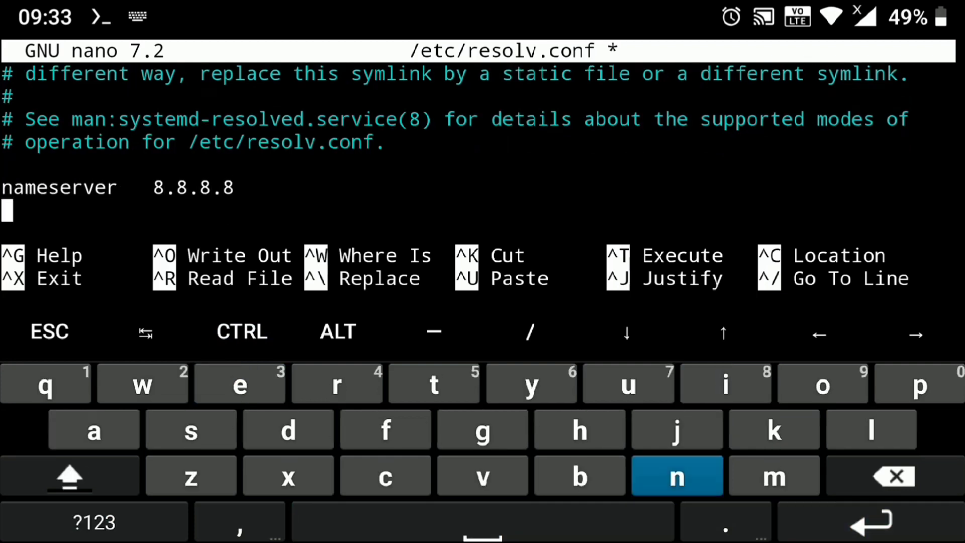
{"action": "type", "text": "nameserver"}
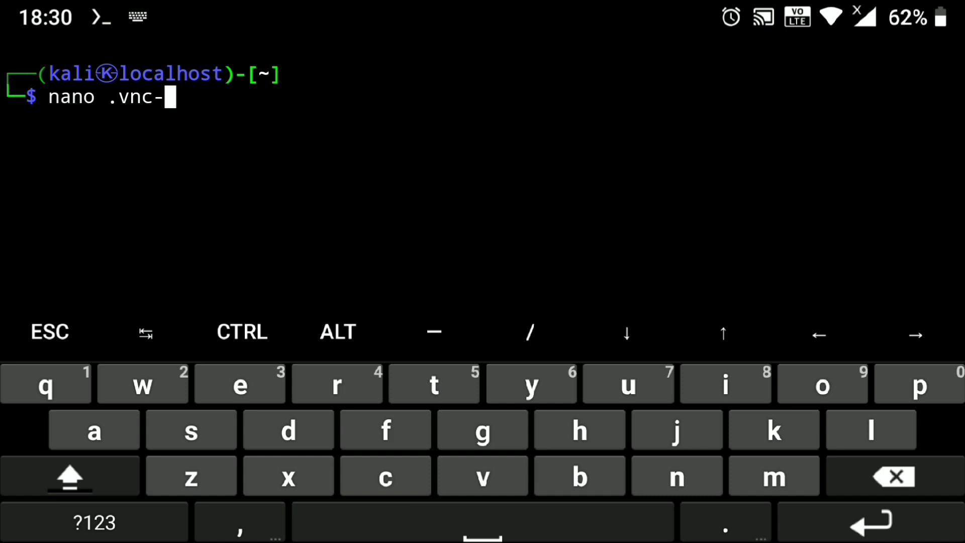
- Open the hidden .vnc configuration file in nano, completing the path
{"action": "key", "text": "Return"}
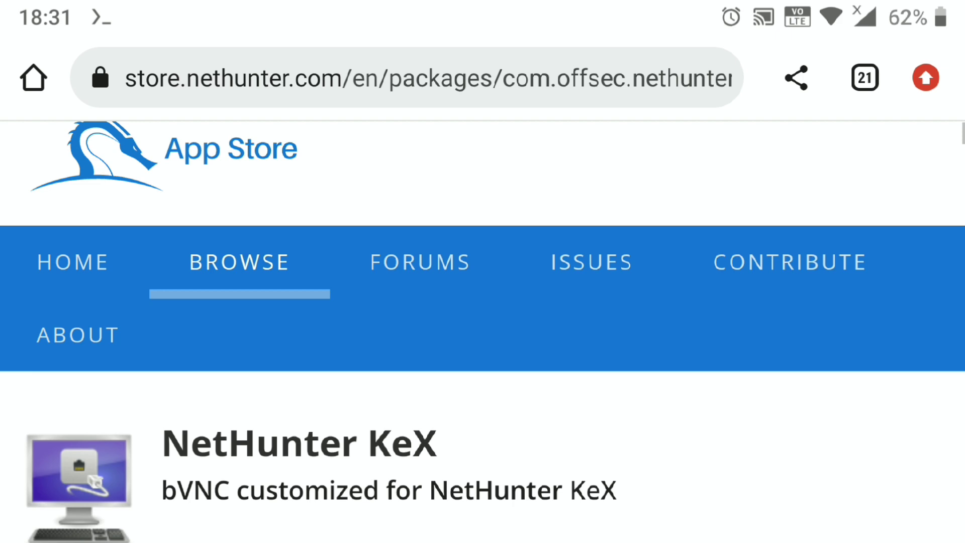
- Scroll through the NetHunter KeX package page on store.nethunter.com
{"action": "scroll", "scroll_direction": "down", "scroll_amount": 3}
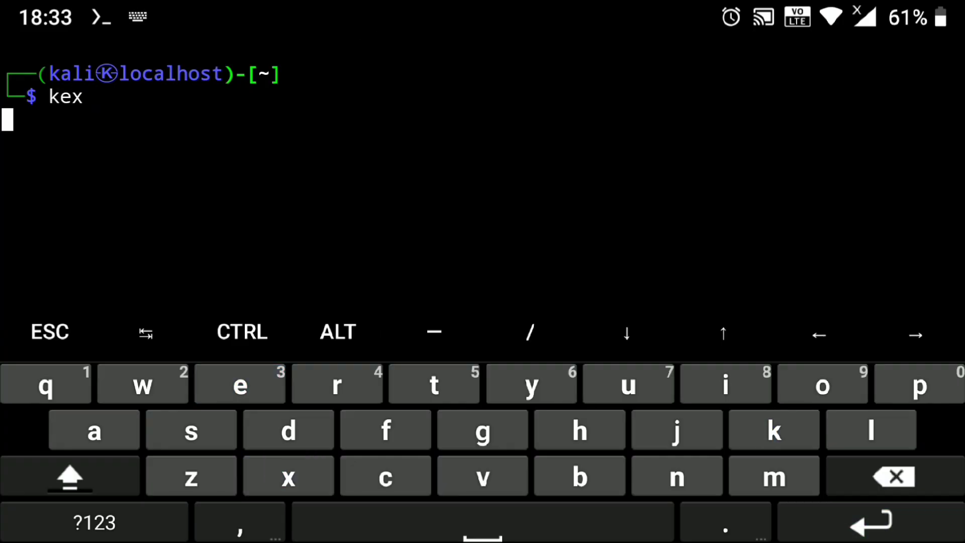
- Start kex, then connect NetHunter KeX to localhost:5901 with the VNC password kept
{"action": "key", "text": "Return"}
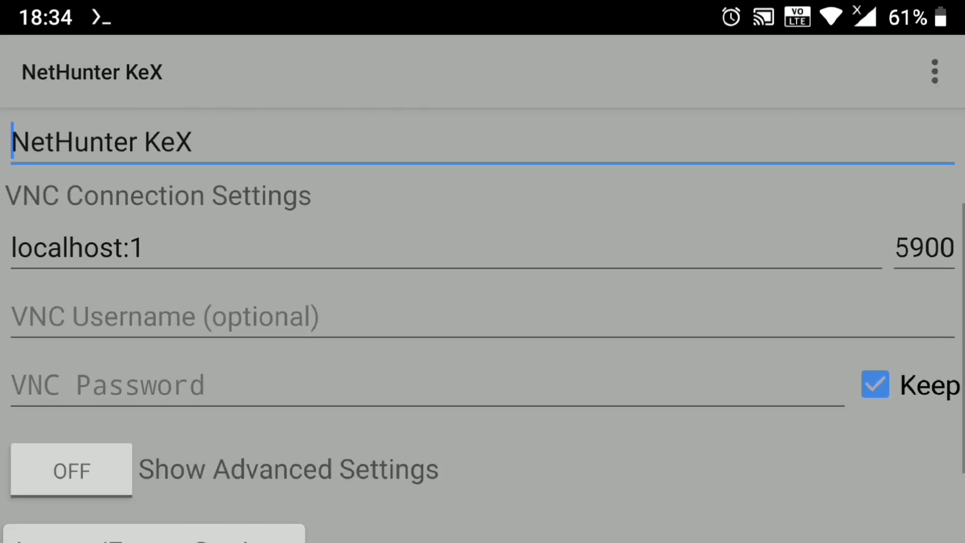
{"action": "left_click", "coordinate": [924, 249]}
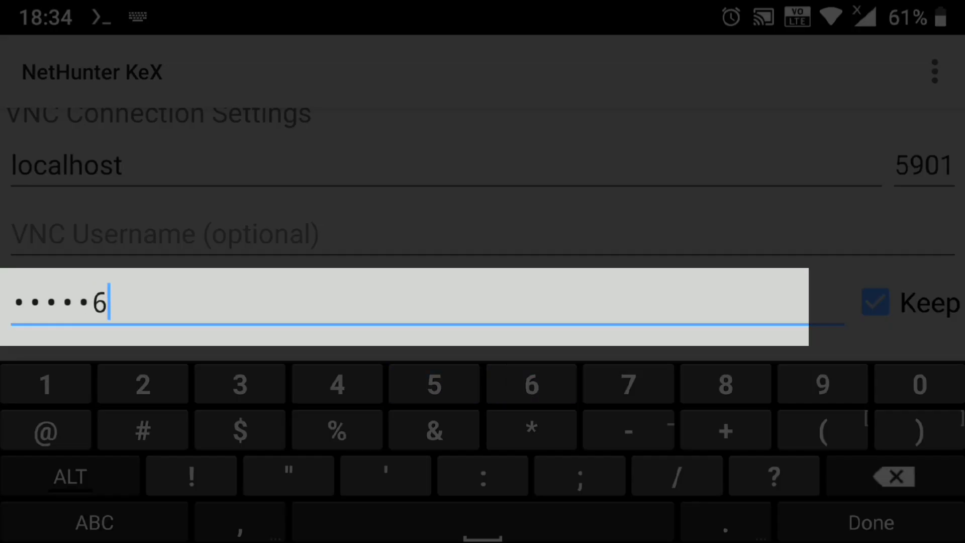
{"action": "left_click", "coordinate": [869, 523]}
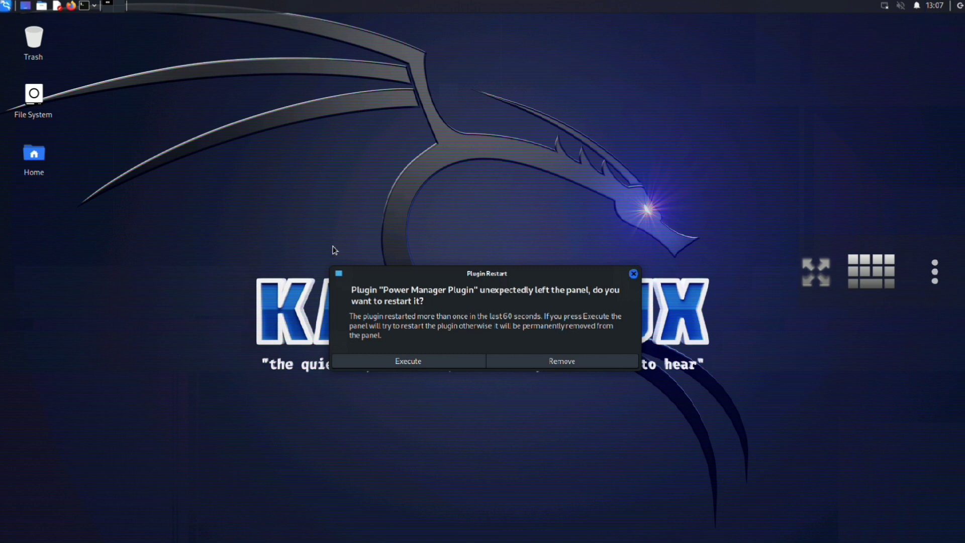
{"action": "mouse_move", "coordinate": [409, 302]}
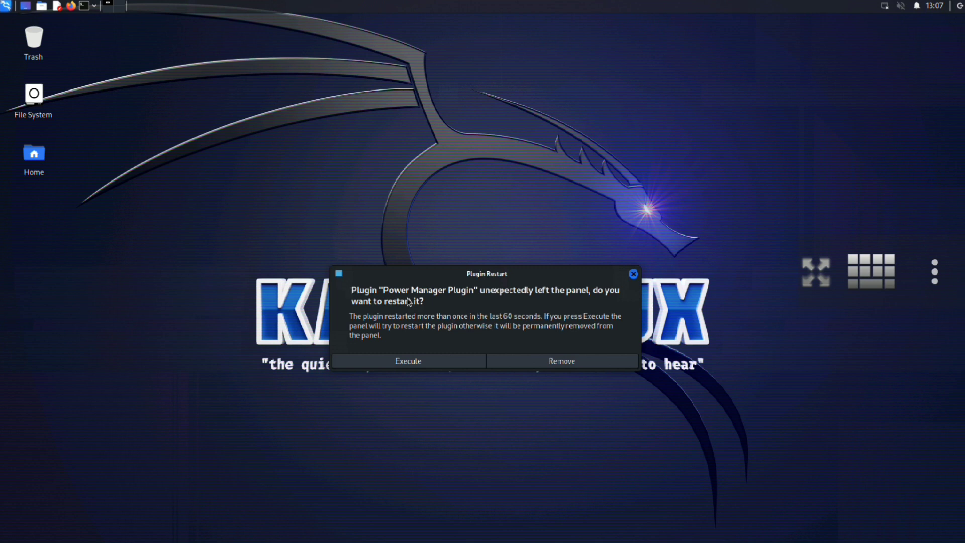
{"action": "mouse_move", "coordinate": [519, 357]}
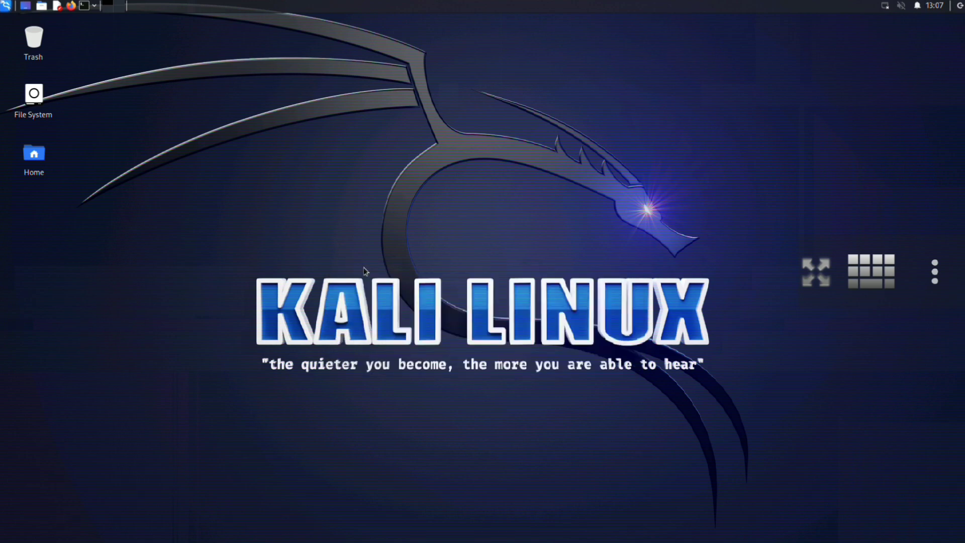
- Dismiss the plugin restart prompt and set the display resolution to 1280x960
{"action": "left_click", "coordinate": [8, 7]}
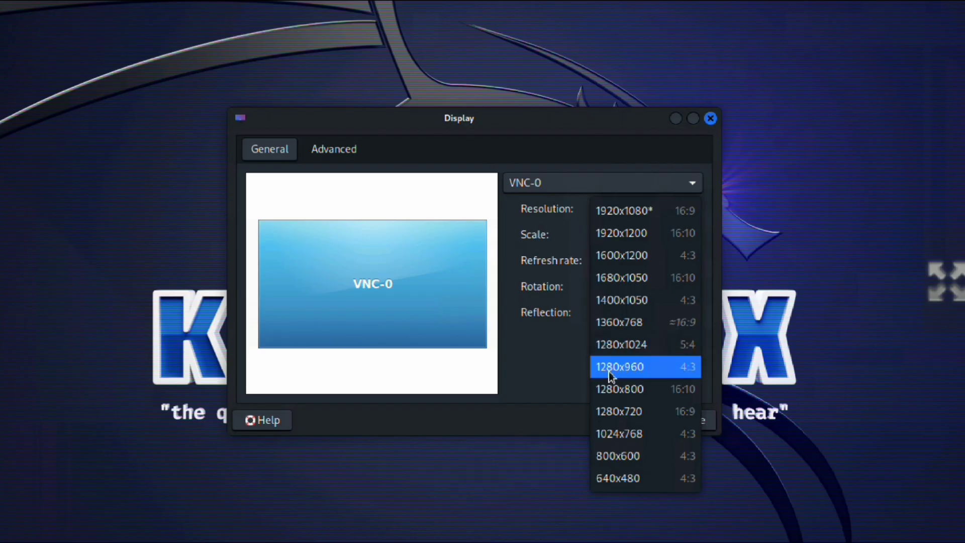
{"action": "left_click", "coordinate": [619, 322]}
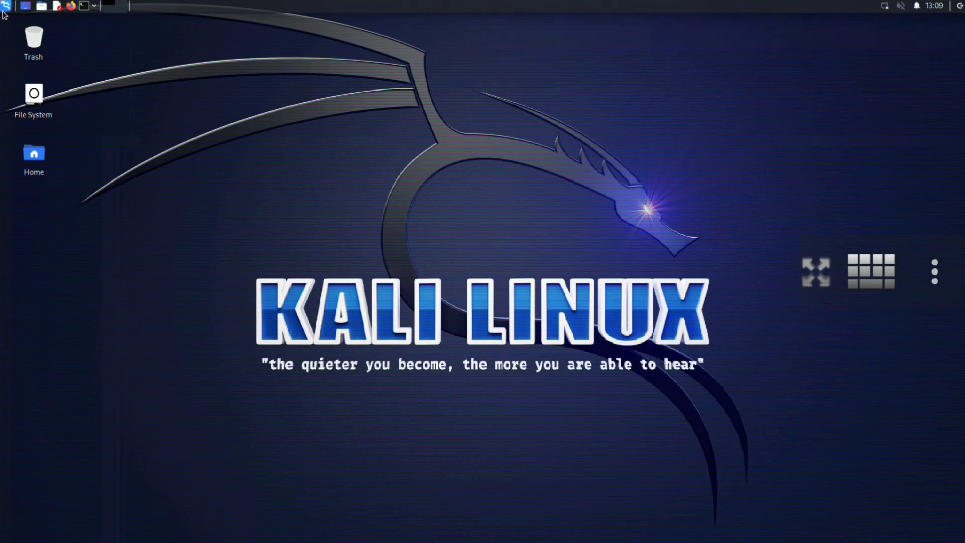
{"action": "left_click", "coordinate": [5, 5]}
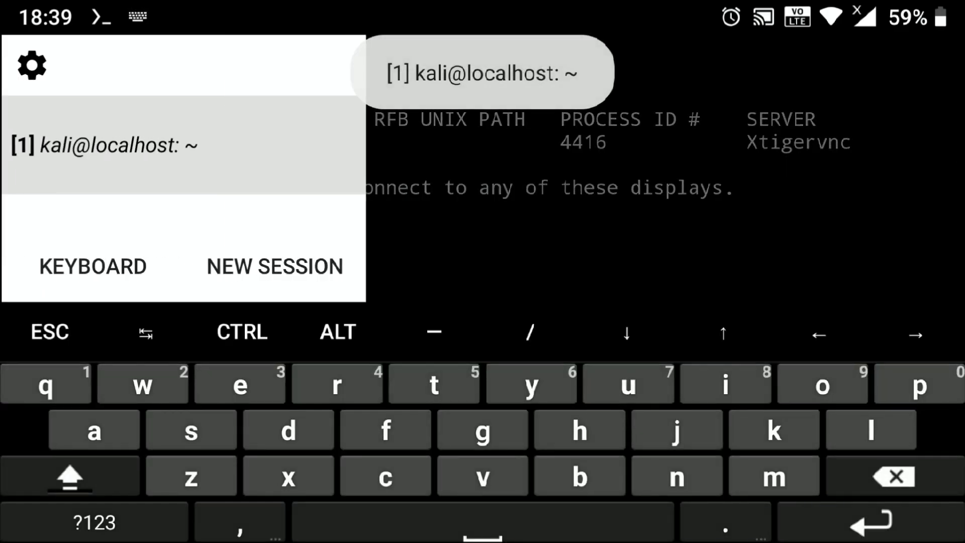
- Tap NEW SESSION in the Termux drawer for a second terminal session
{"action": "left_click", "coordinate": [274, 266]}
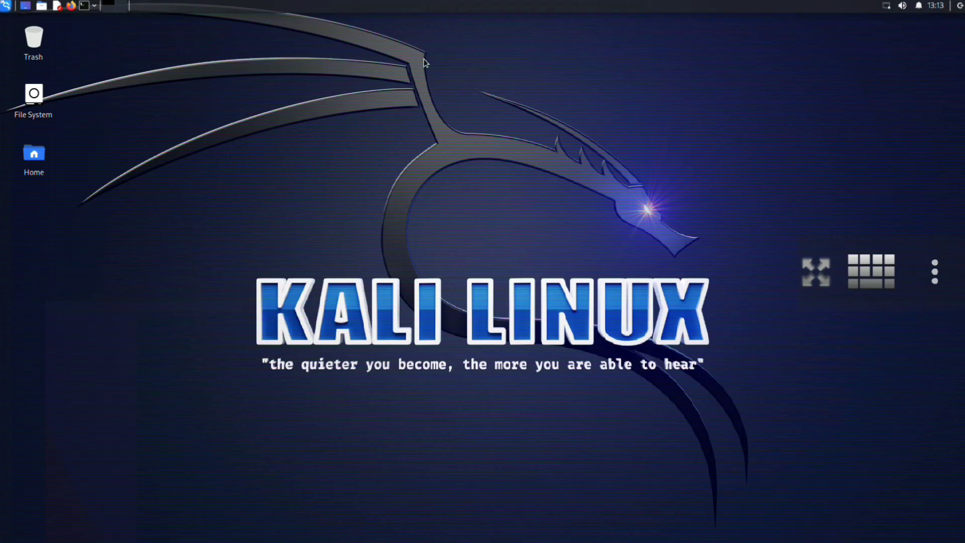
{"action": "mouse_move", "coordinate": [886, 20]}
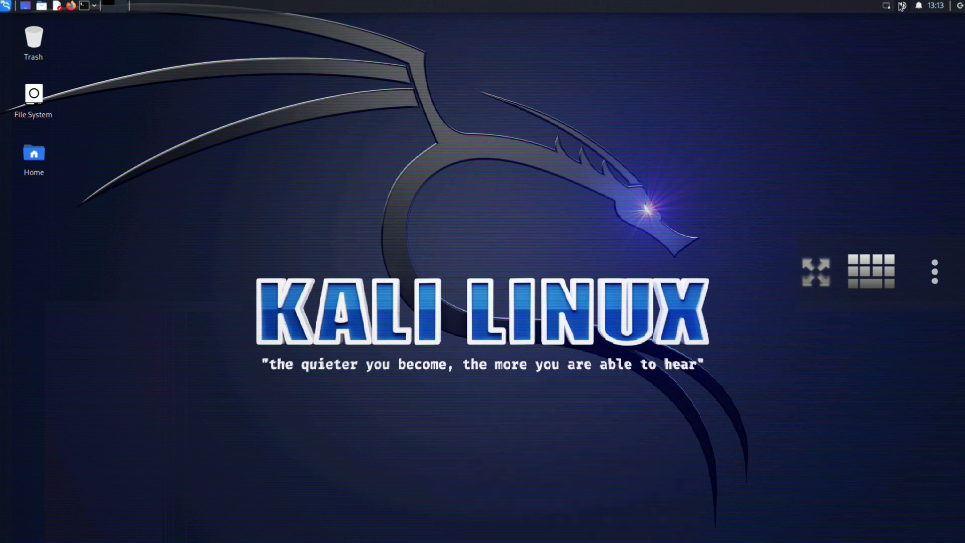
- Check the panel volume icon, then open the Whisker menu's Settings category
{"action": "left_click", "coordinate": [903, 5]}
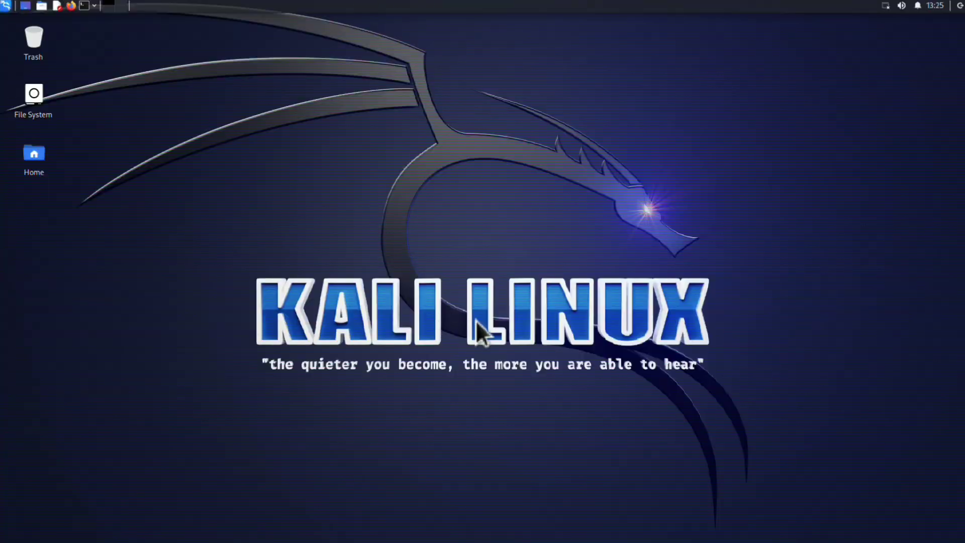
{"action": "mouse_move", "coordinate": [197, 117]}
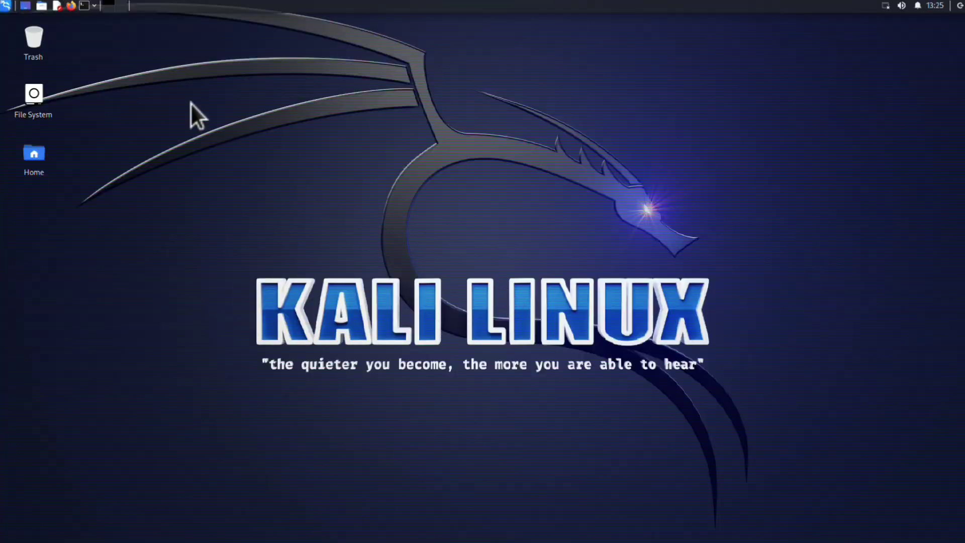
{"action": "mouse_move", "coordinate": [9, 18]}
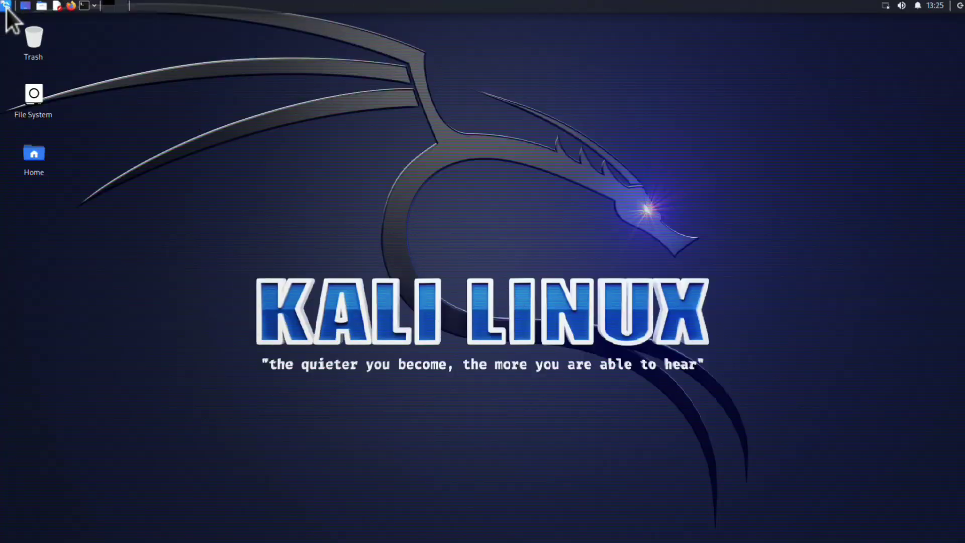
{"action": "left_click", "coordinate": [6, 5]}
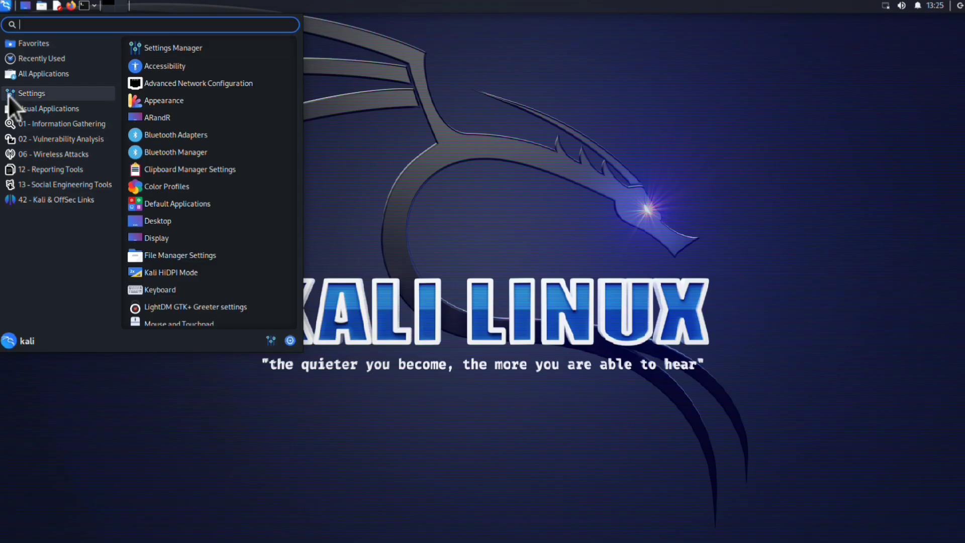
{"action": "mouse_move", "coordinate": [179, 203]}
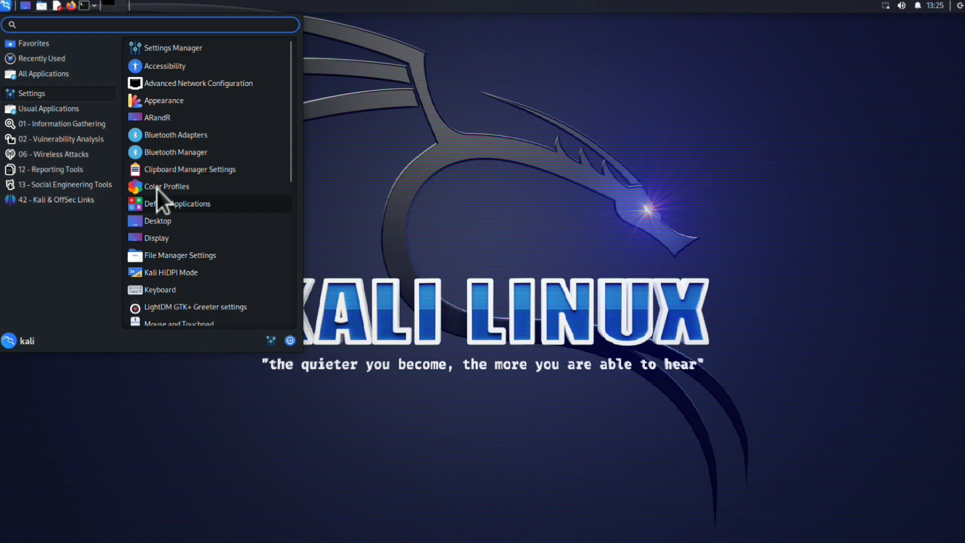